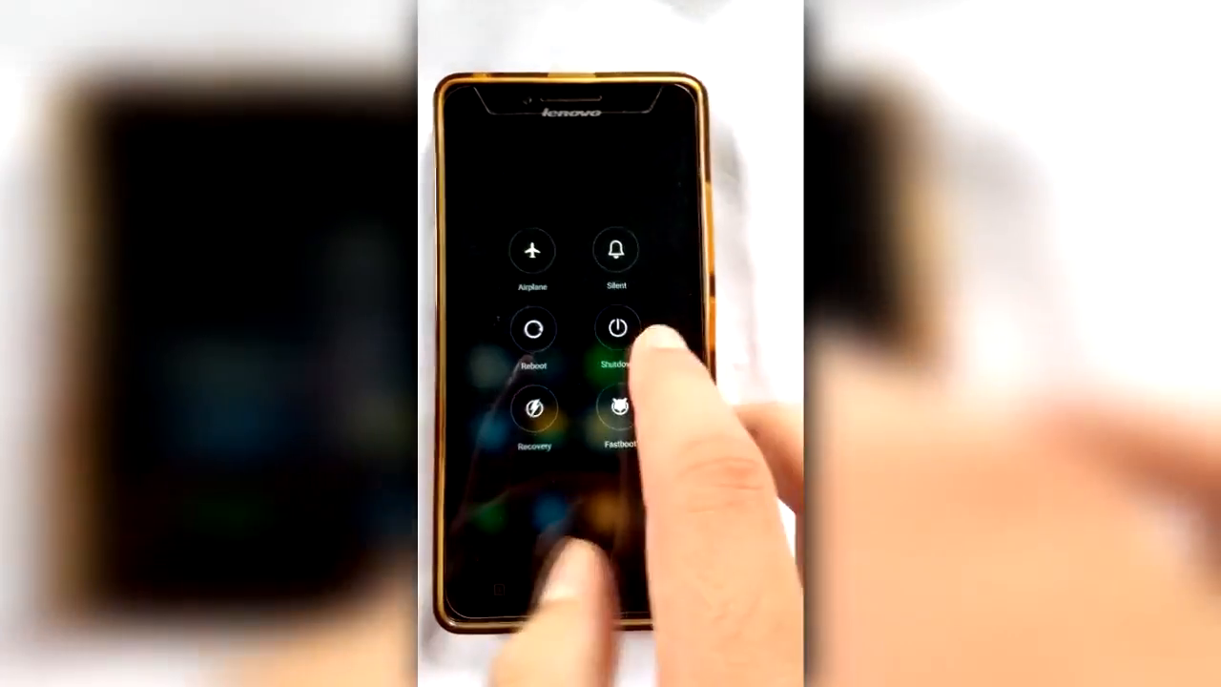
- Choose Fastboot from the phone's power menu to restart into fastboot mode
click(618, 328)
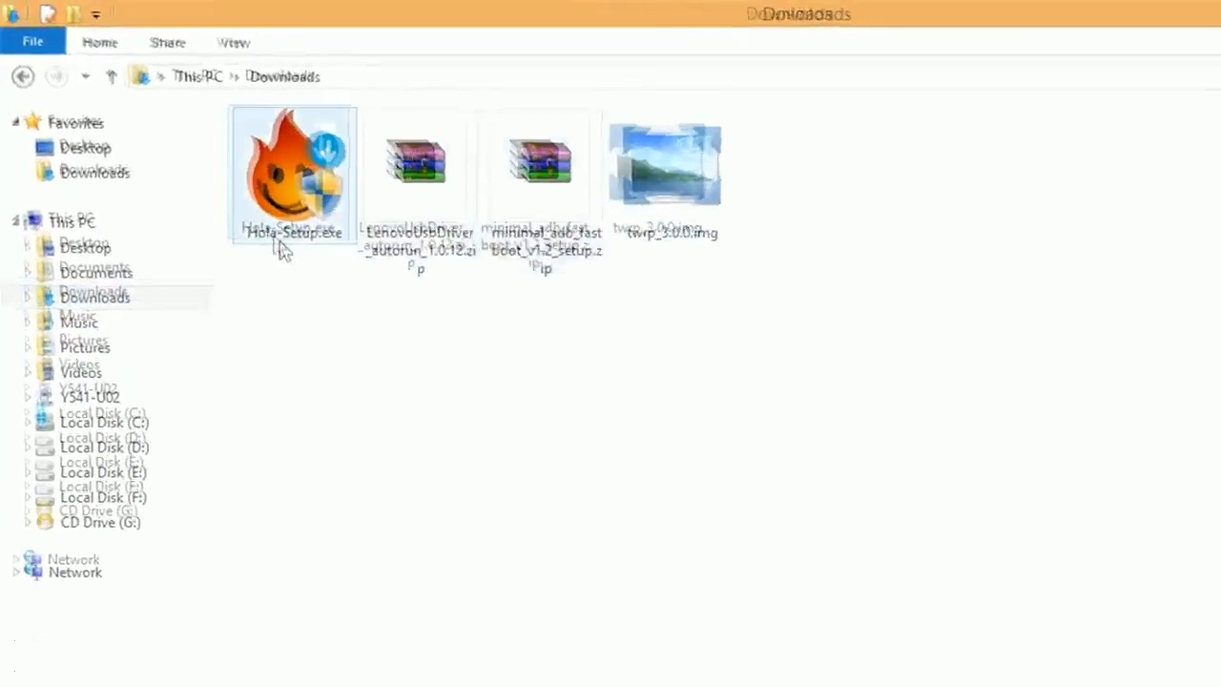
- Unpack the minimal_adb_fastboot_v1.2_setup.zip archive in Downloads
click(594, 179)
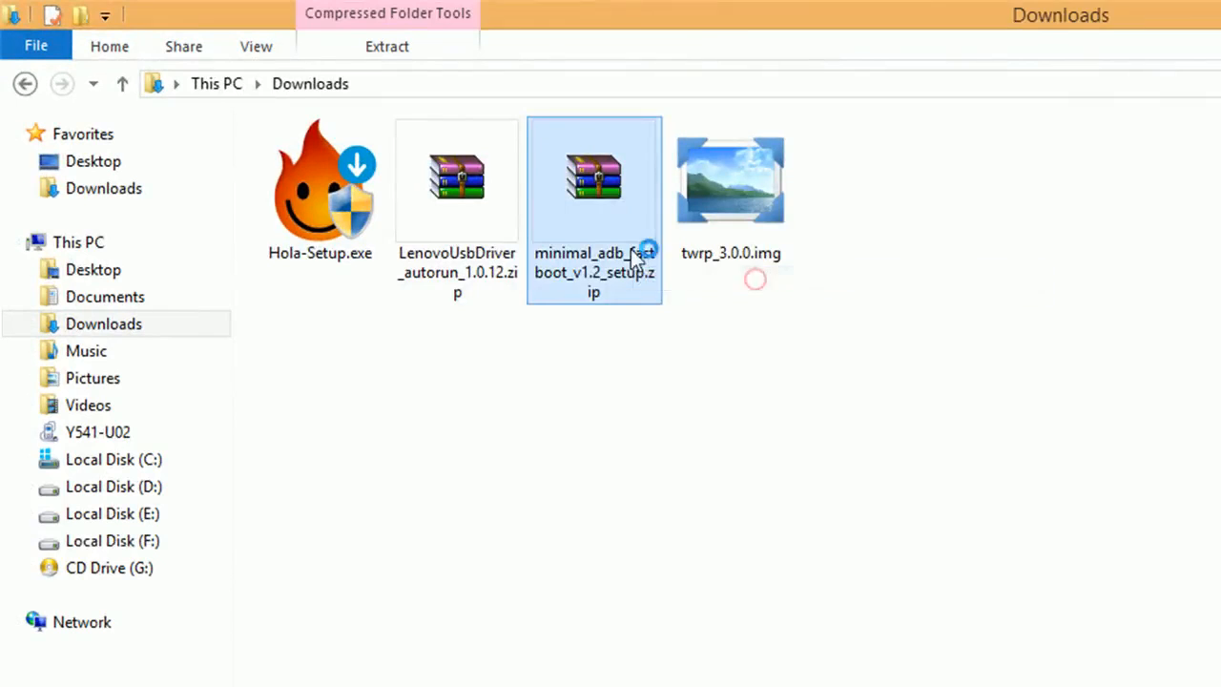
double_click(594, 179)
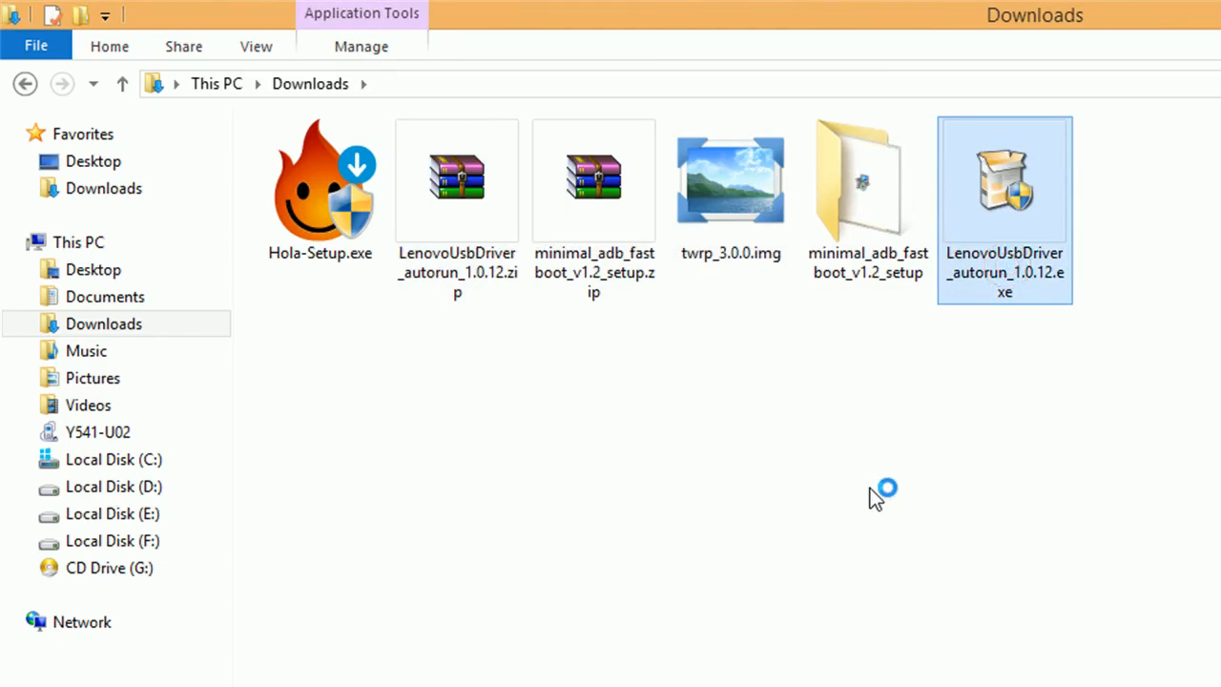
click(1097, 405)
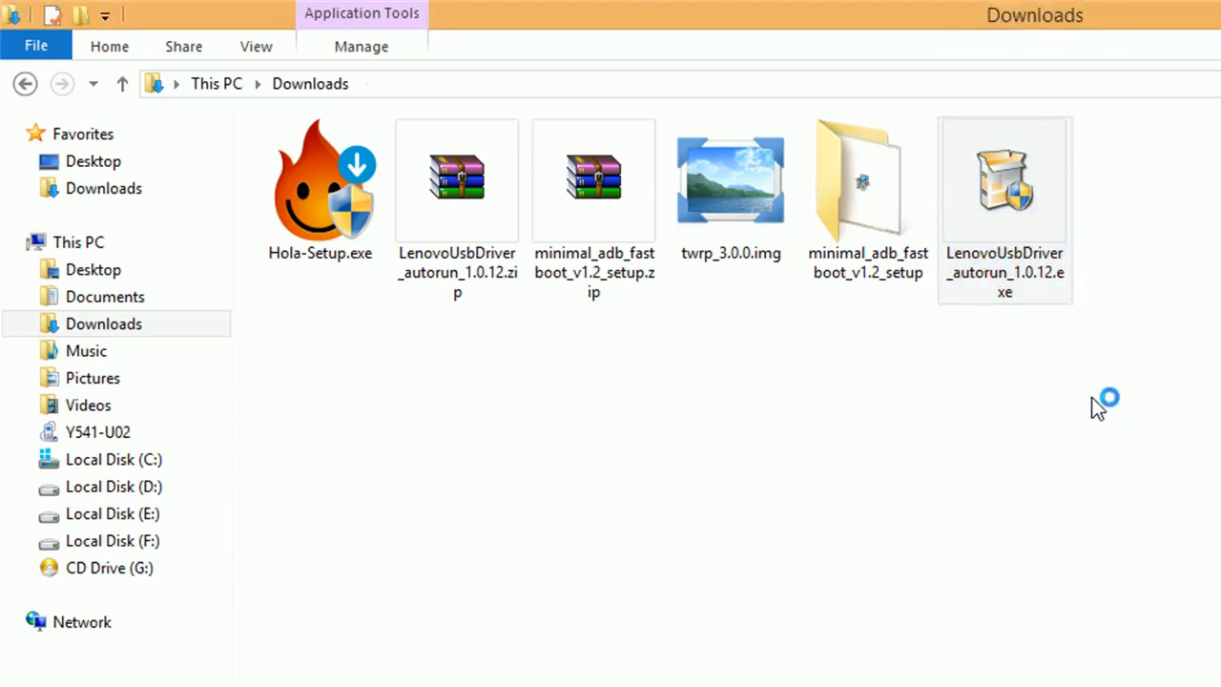
- Launch the Minimal ADB and Fastboot installer from its extracted setup folder
click(867, 182)
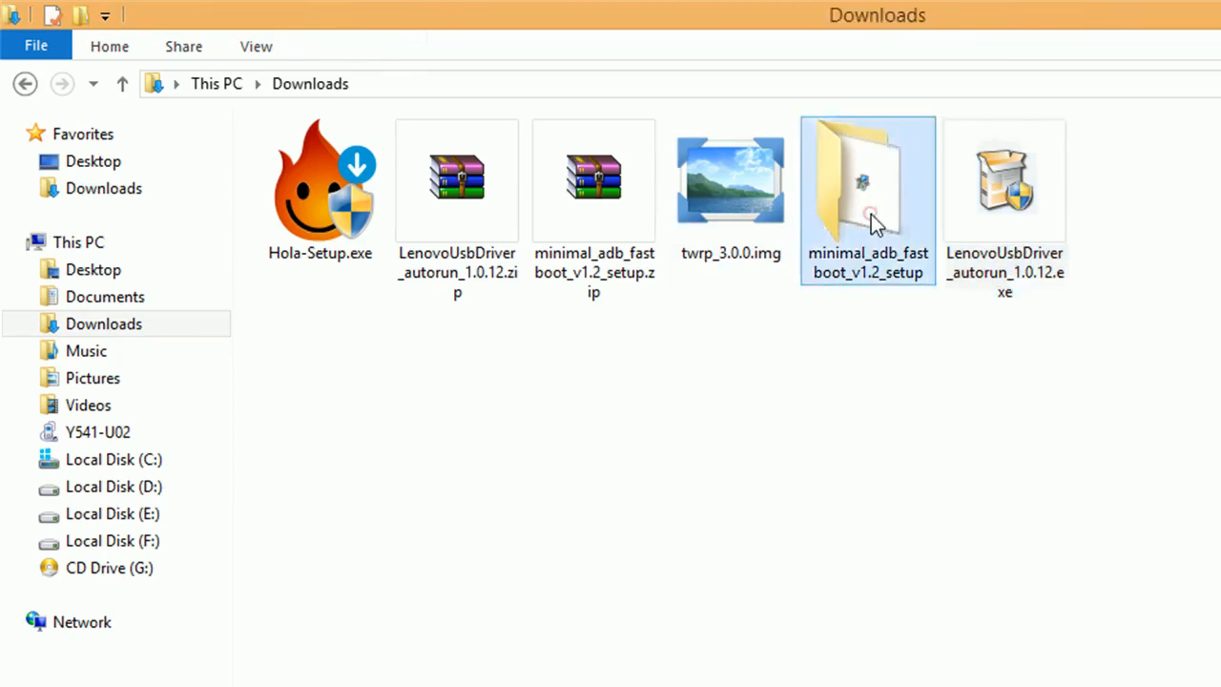
double_click(866, 182)
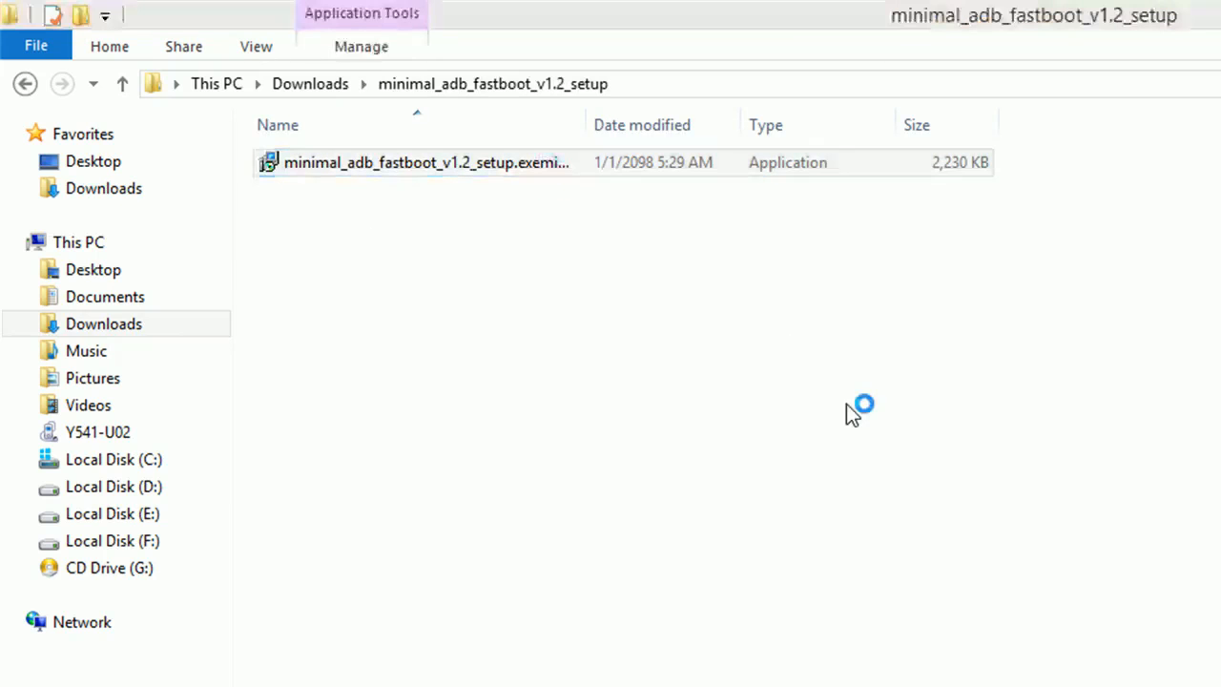
mouse_move(920, 641)
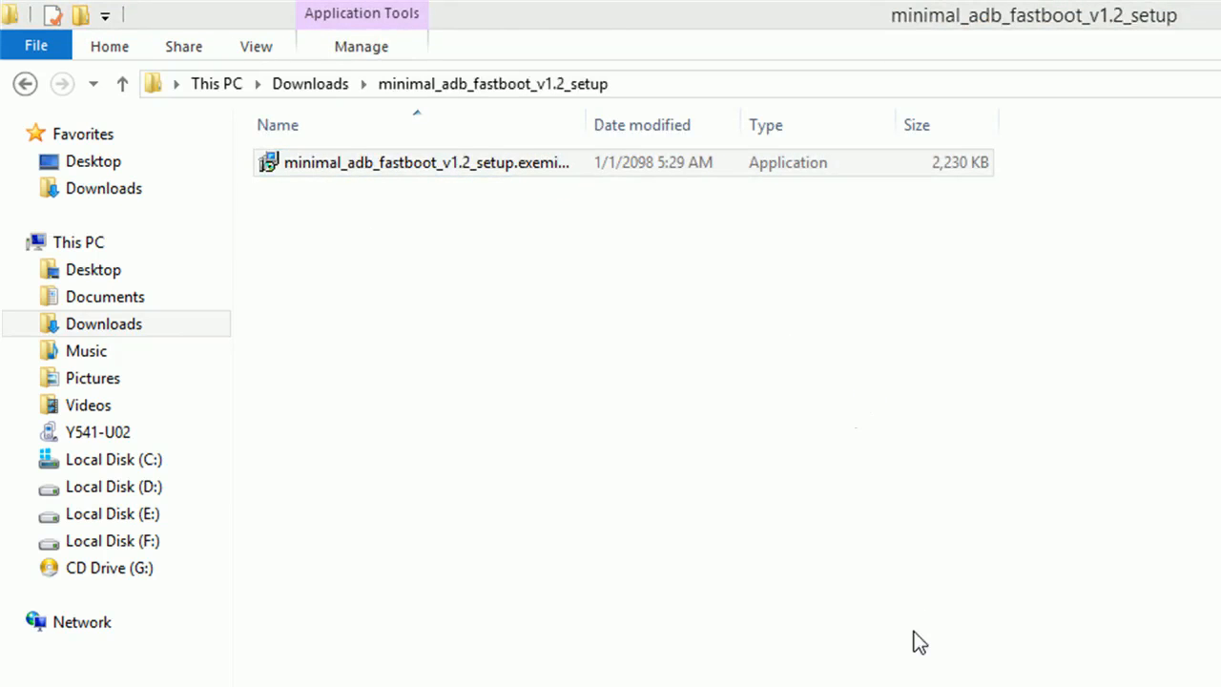
double_click(426, 162)
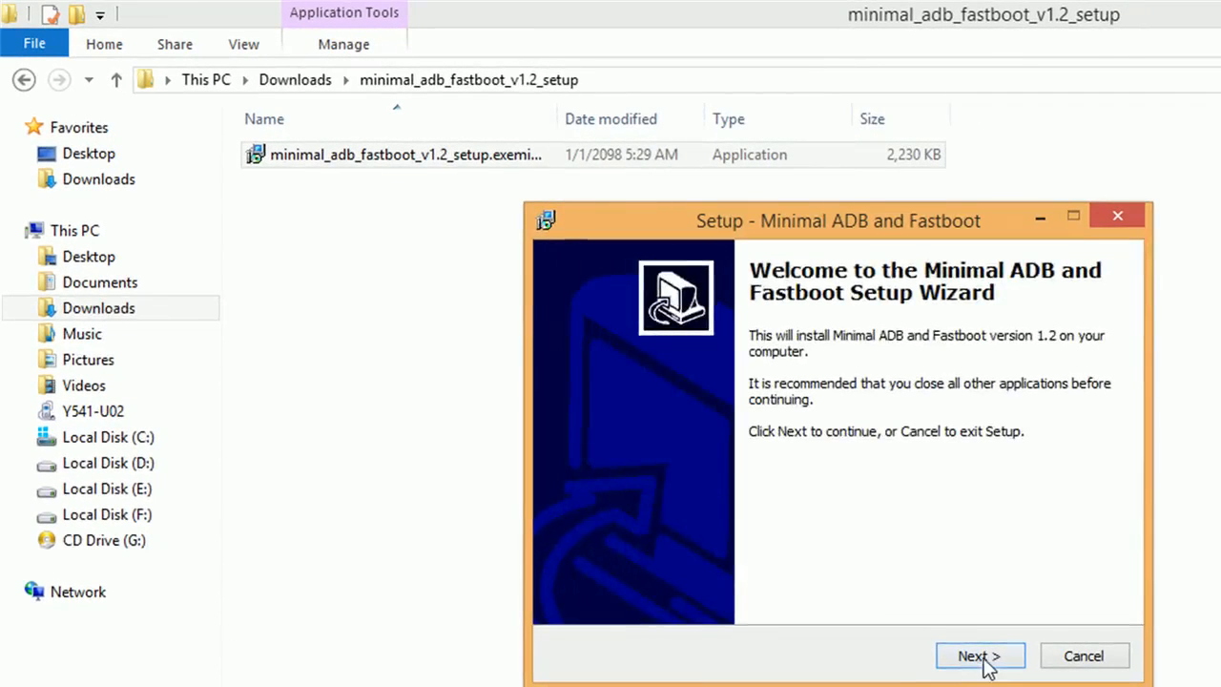
- Install Minimal ADB and Fastboot to the default Program Files (x86) path without a desktop icon
click(981, 657)
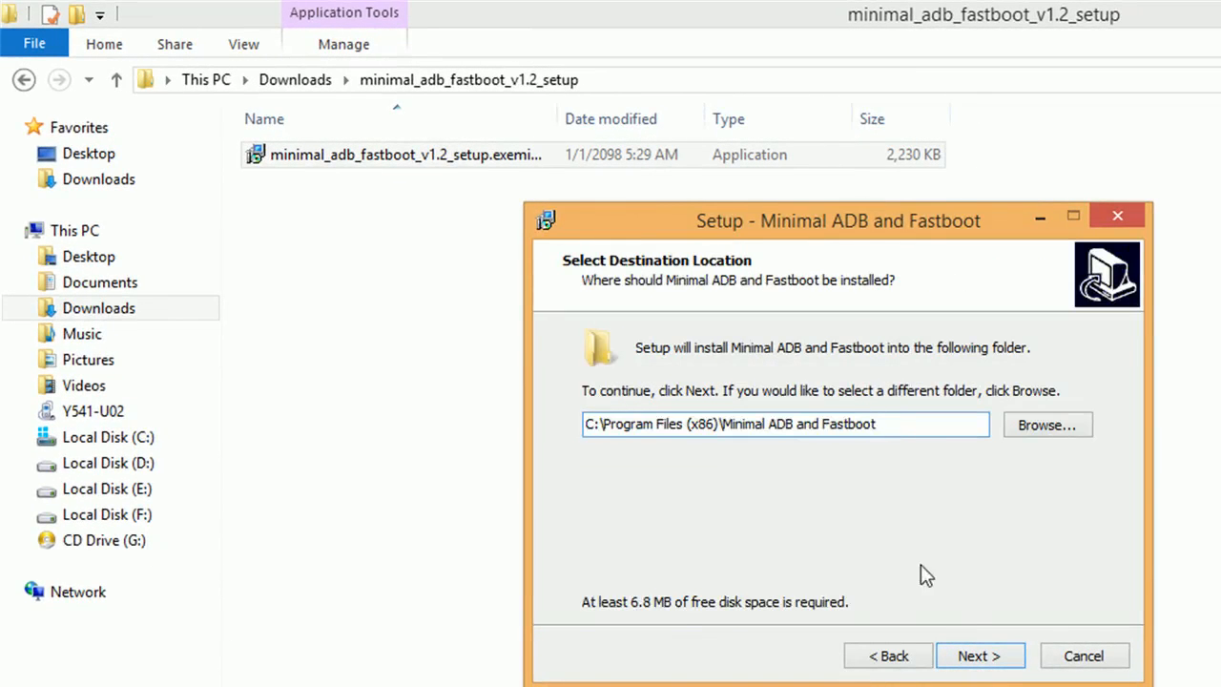
click(980, 656)
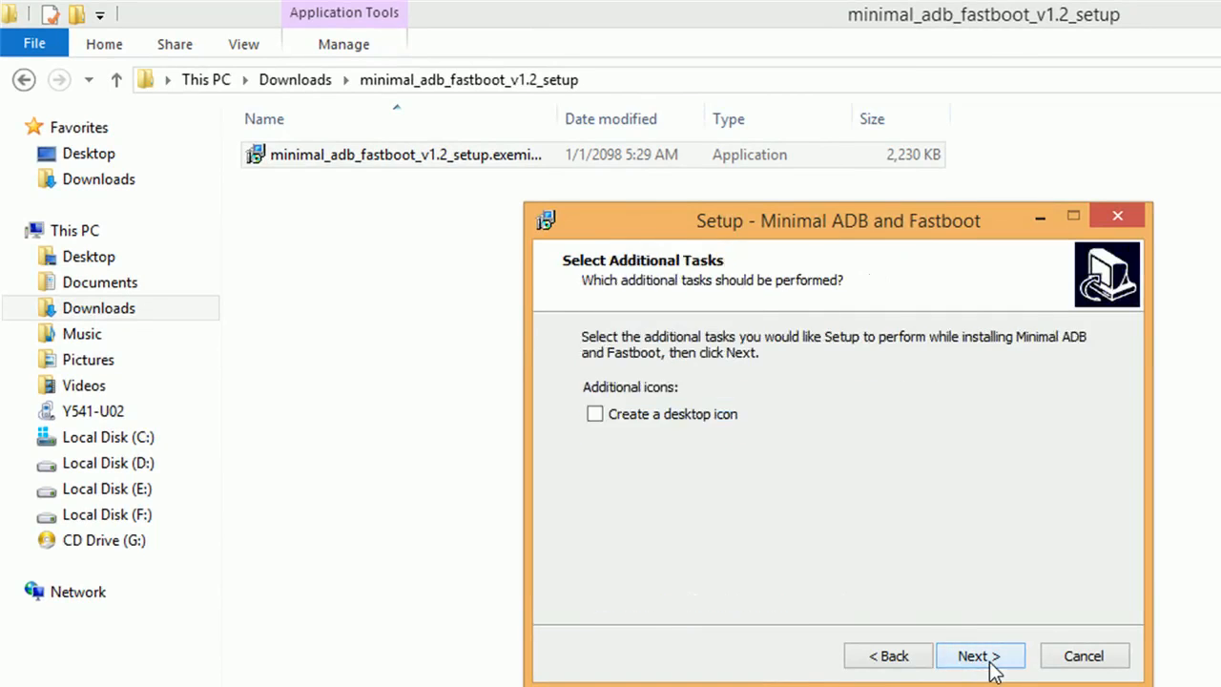
click(979, 656)
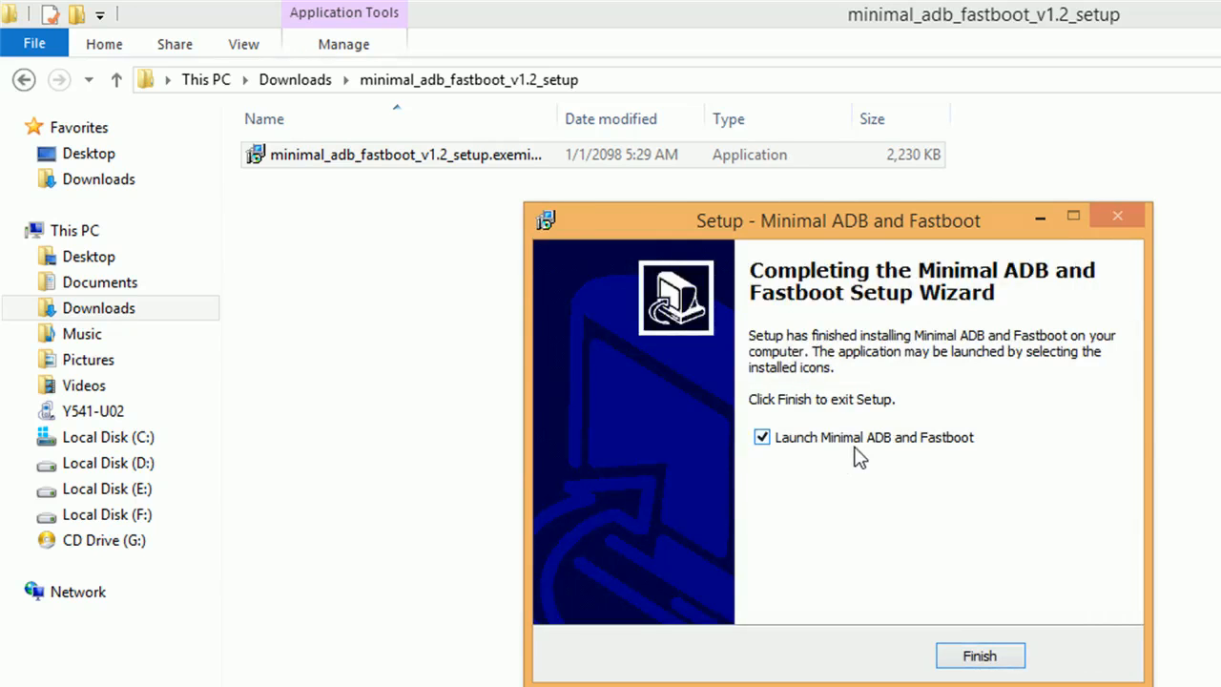
click(979, 657)
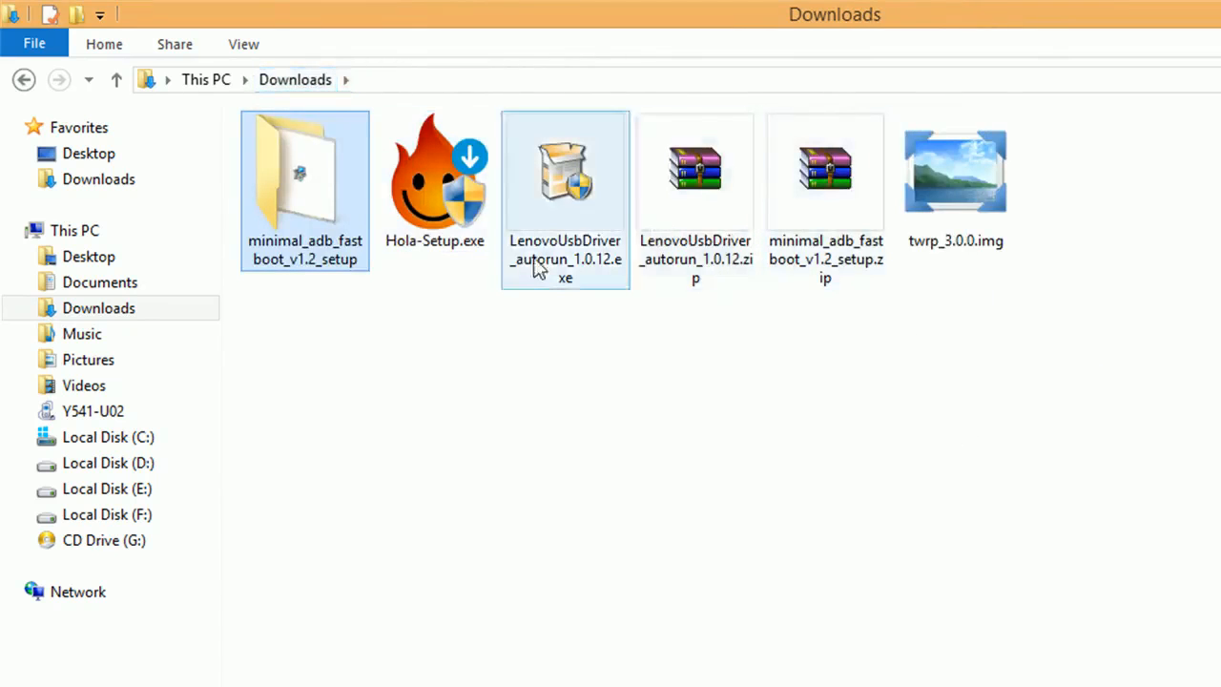
- Copy the TWRP image into C:\Program Files (x86)\Minimal ADB and Fastboot with administrator permission
right_click(954, 171)
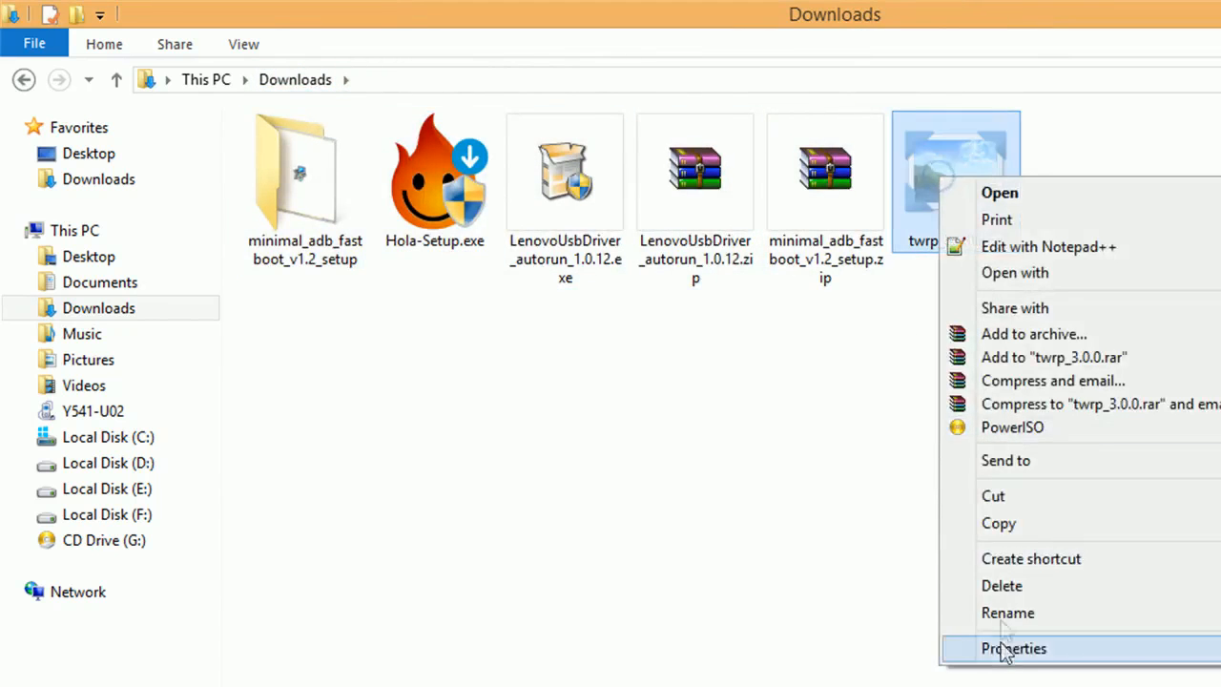
click(107, 437)
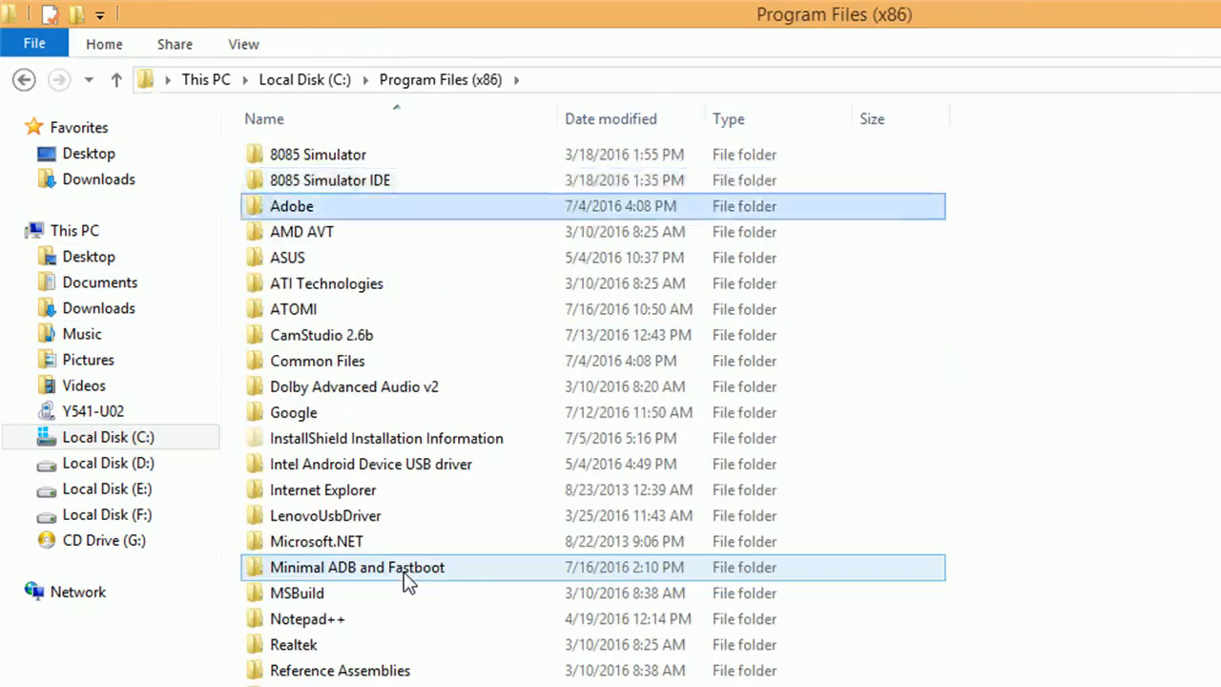
double_click(357, 566)
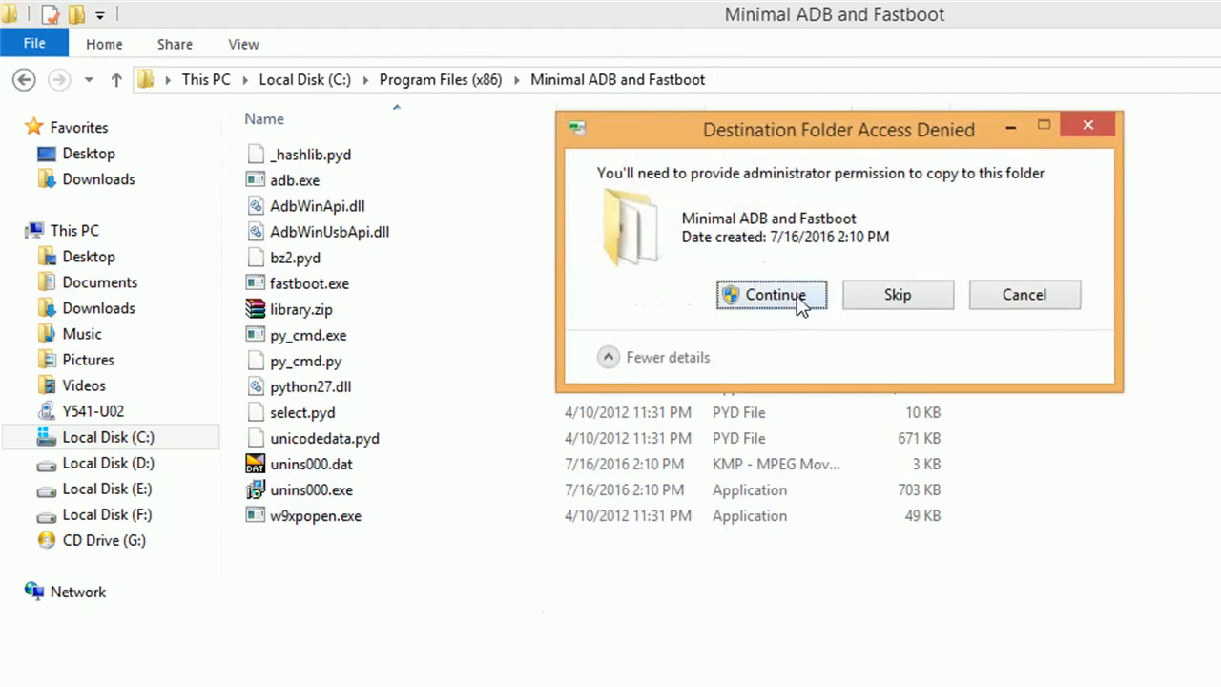
click(775, 294)
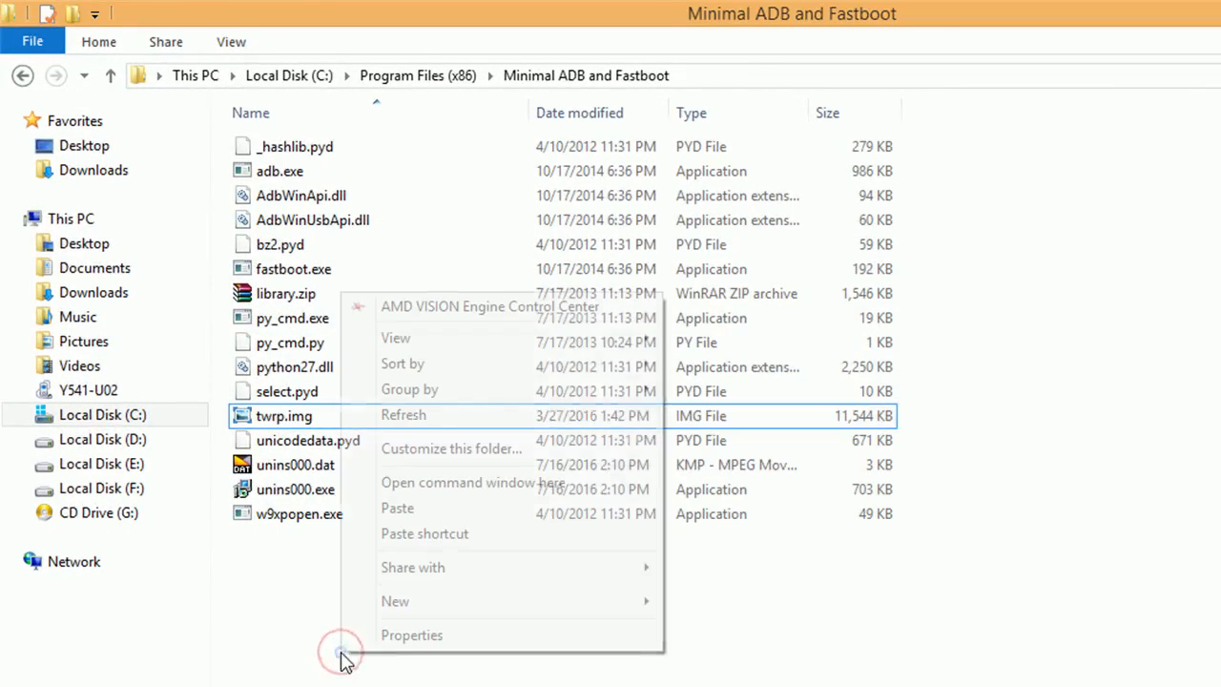
- Start a command window in the Minimal ADB and Fastboot folder
click(469, 481)
text(fastboot)
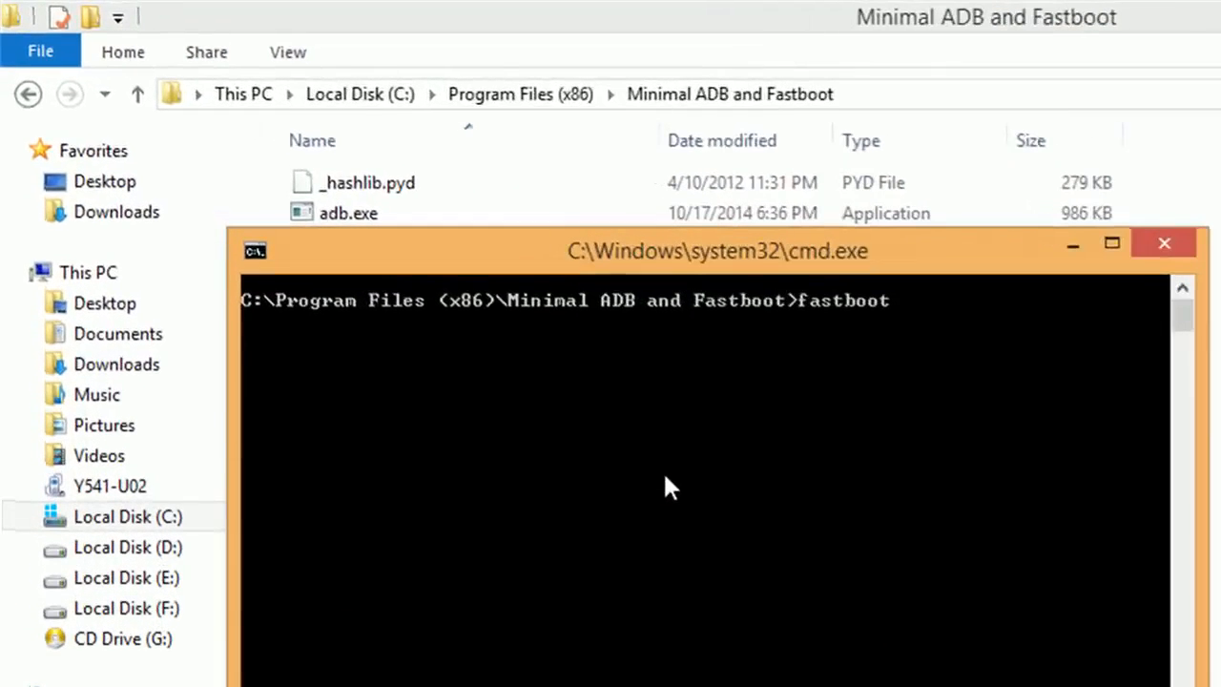
- Run 'fastboot devices' and 'fastboot boot twrp.img' to boot the phone into TWRP
text(devices)
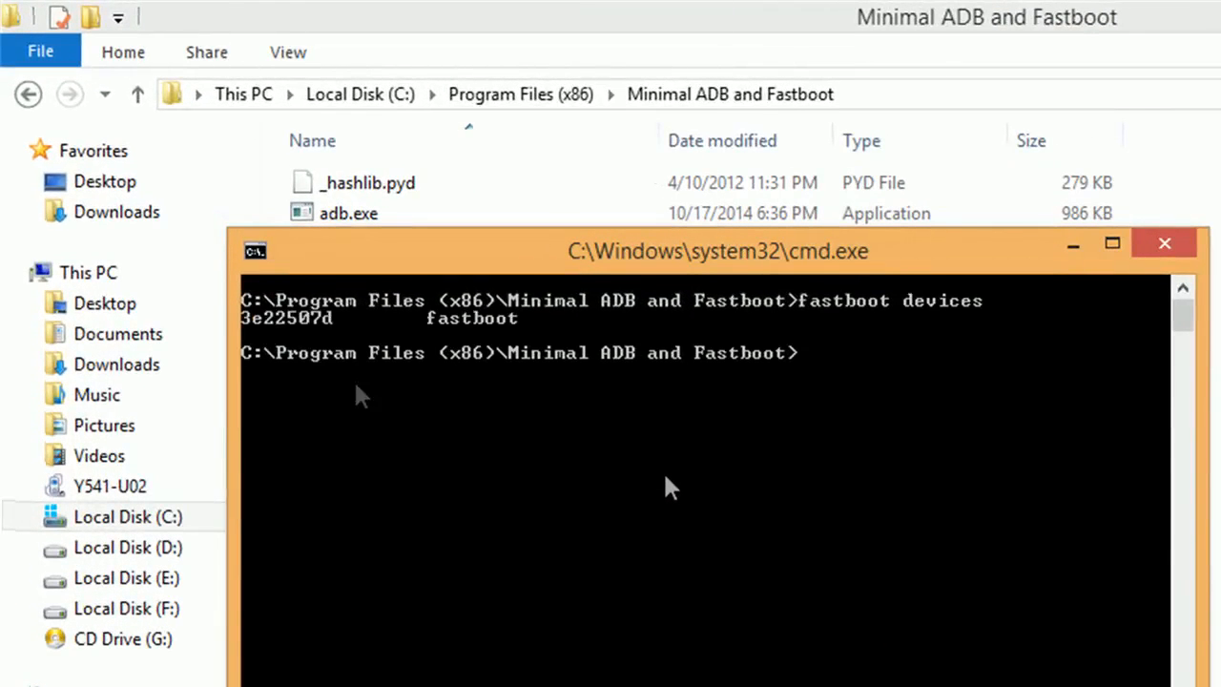
text(fastboot boo)
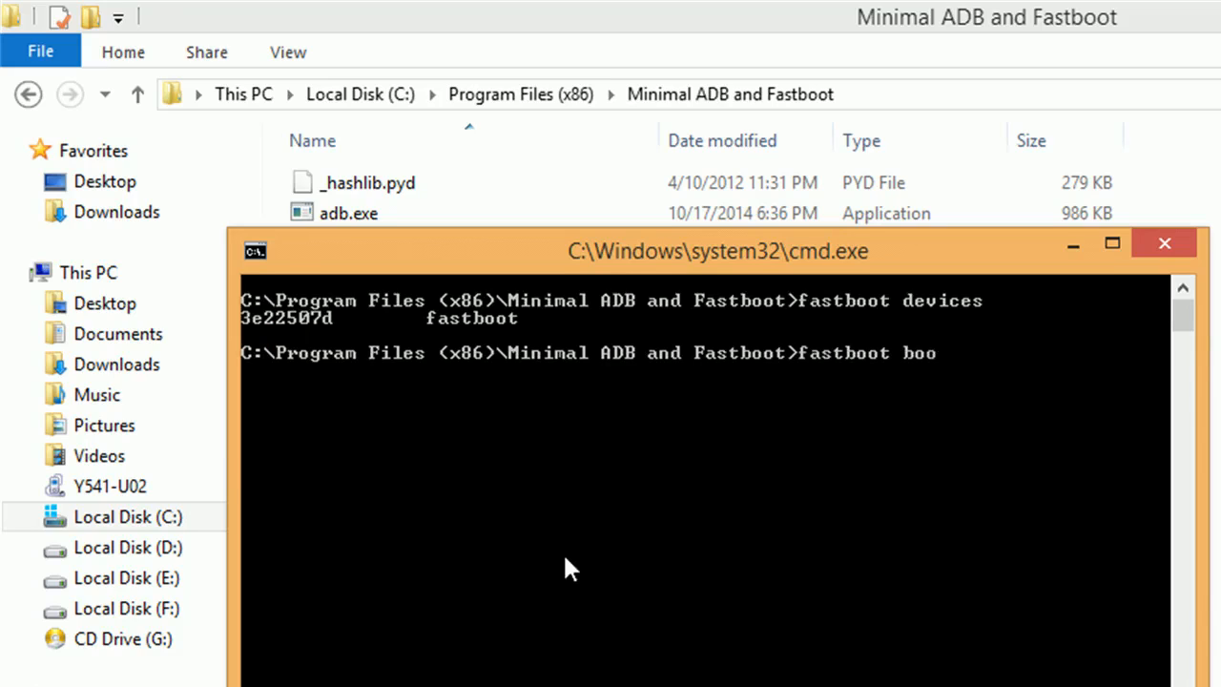
text(t twrp.img)
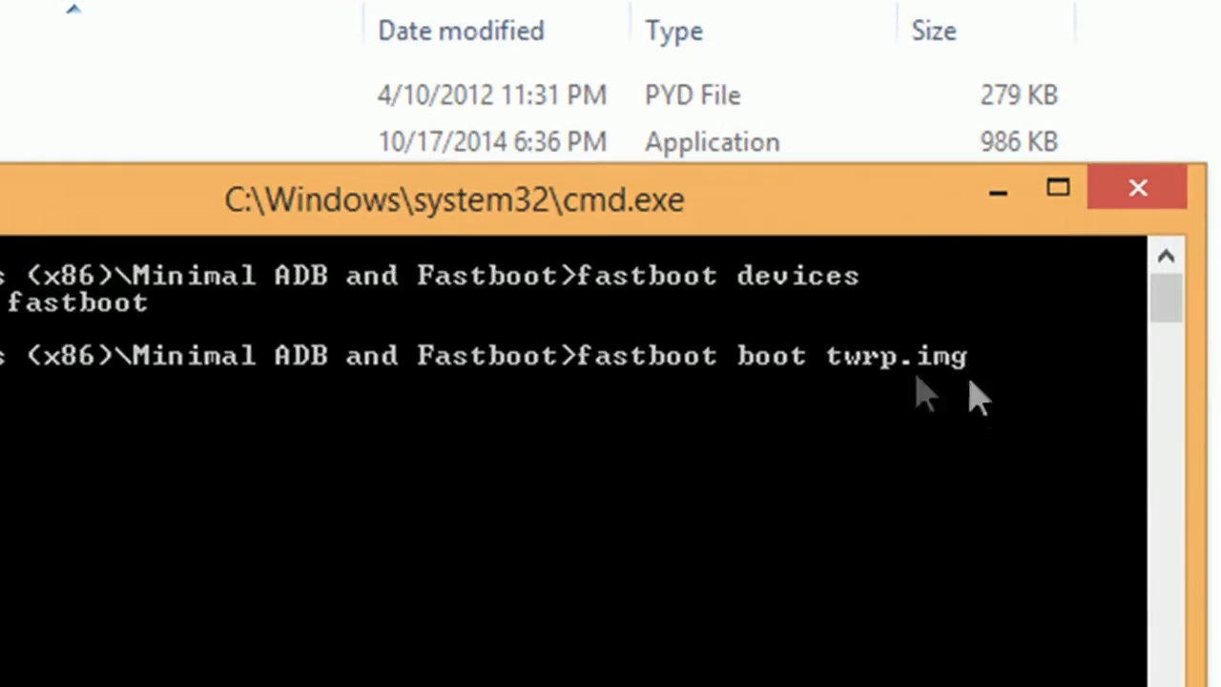
key(Enter)
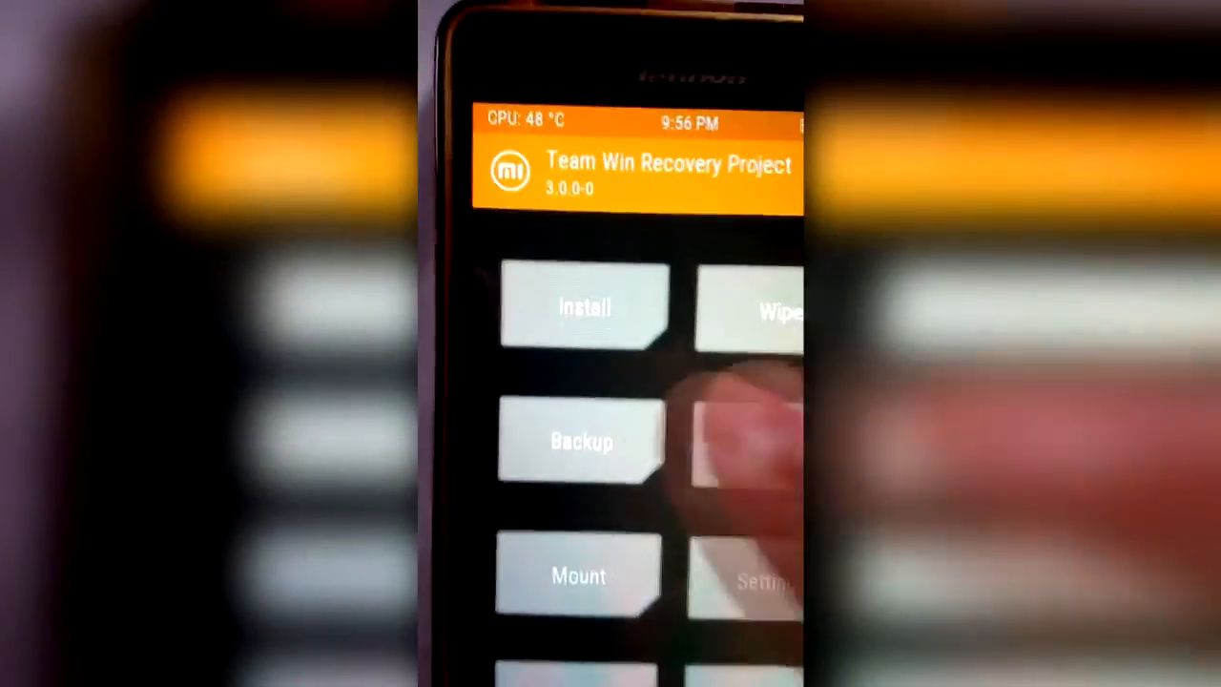
- Select UNLOCK_PHONE_BY_TechNO_BaBa.zip from /sdcard in TWRP's Install browser
click(582, 307)
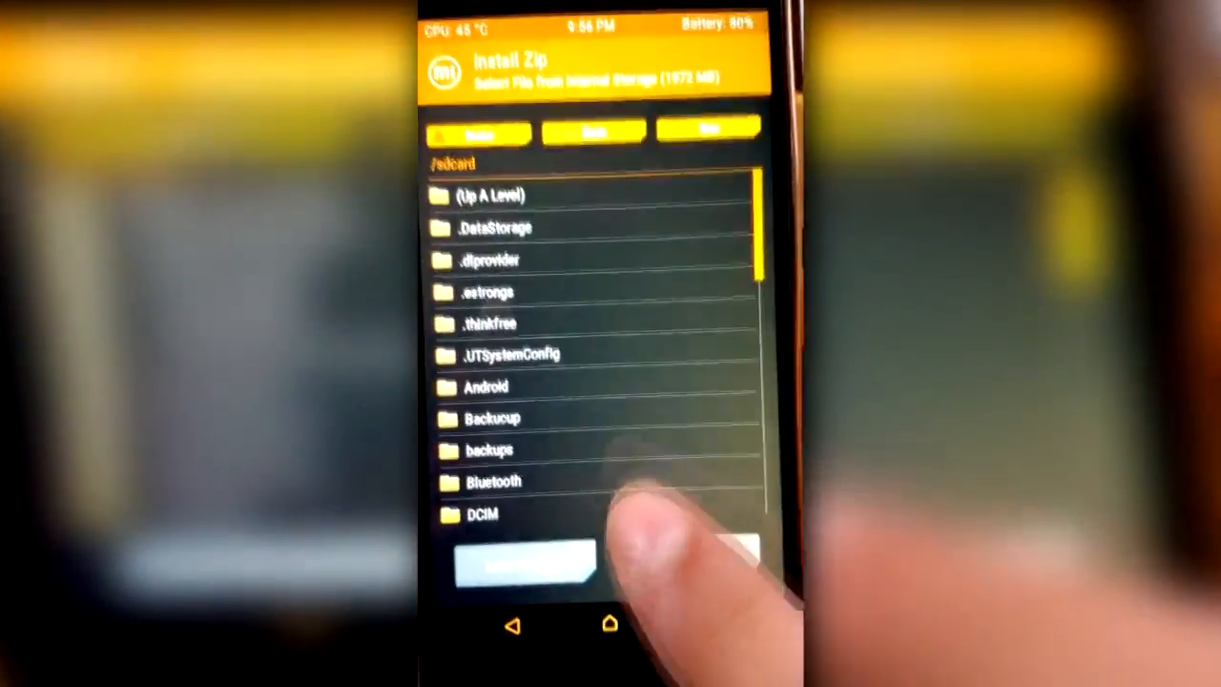
scroll(down, 3)
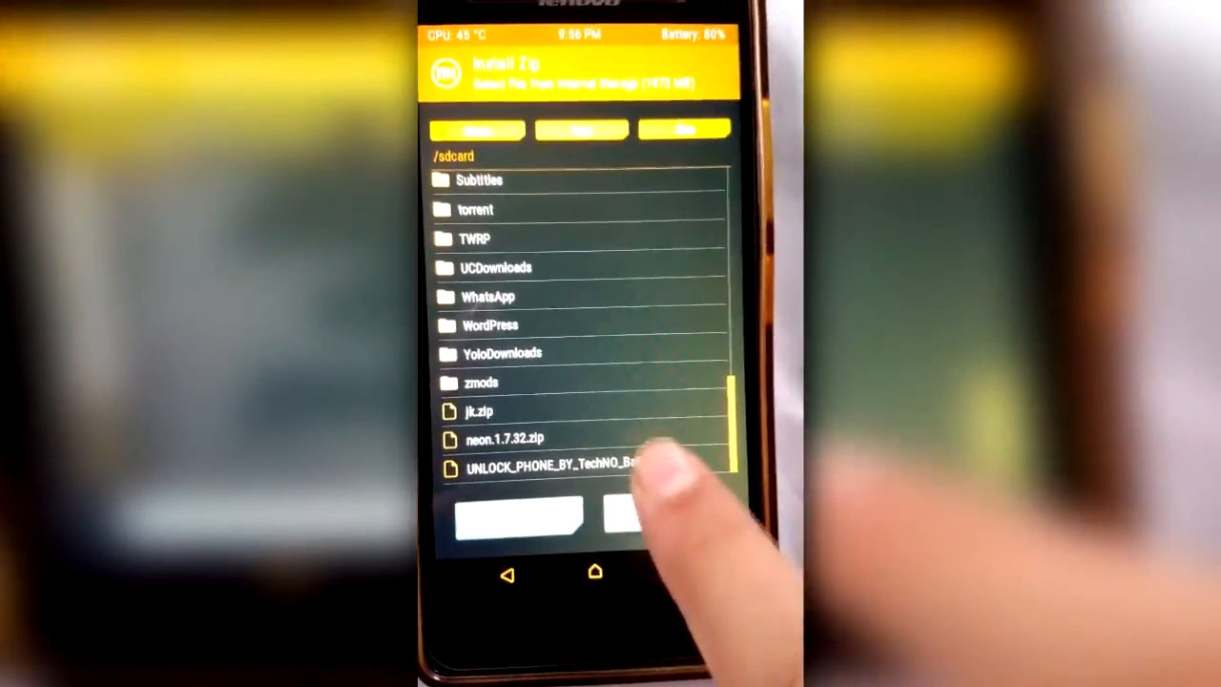
click(546, 467)
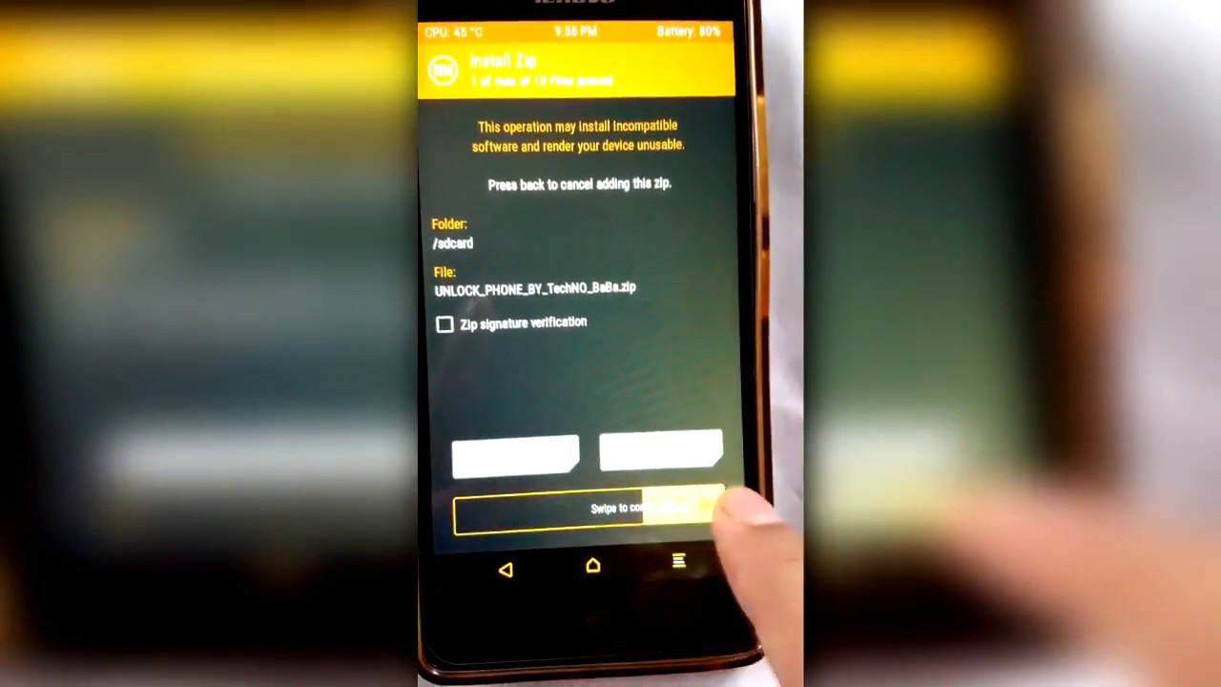